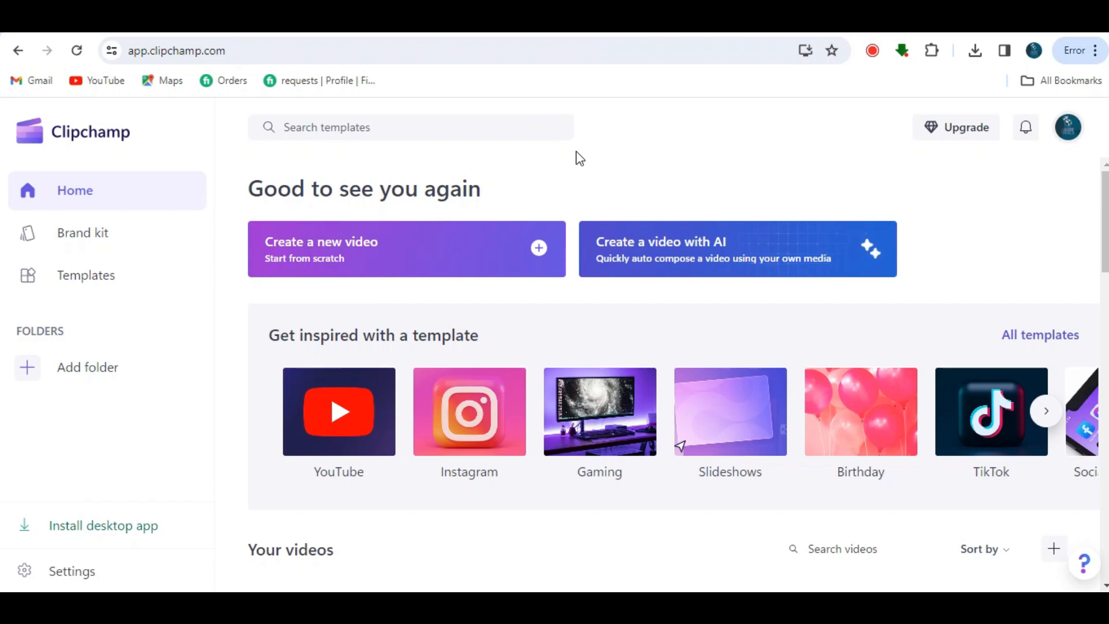
{"action": "mouse_move", "coordinate": [392, 278]}
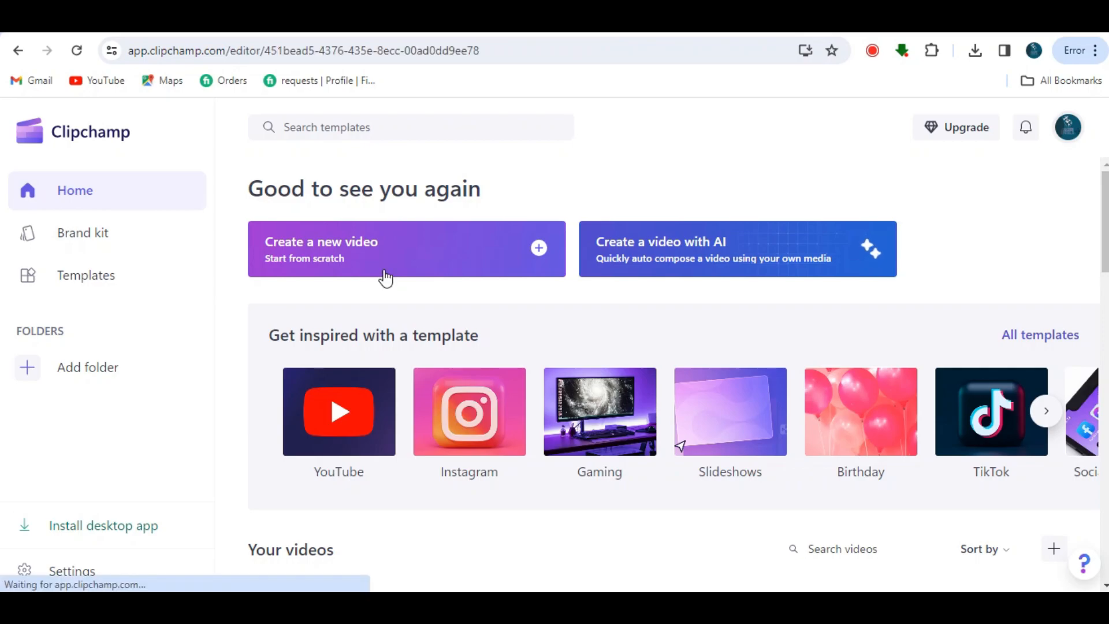
Create a new blank video project from the Clipchamp home page.
{"action": "left_click", "coordinate": [387, 258]}
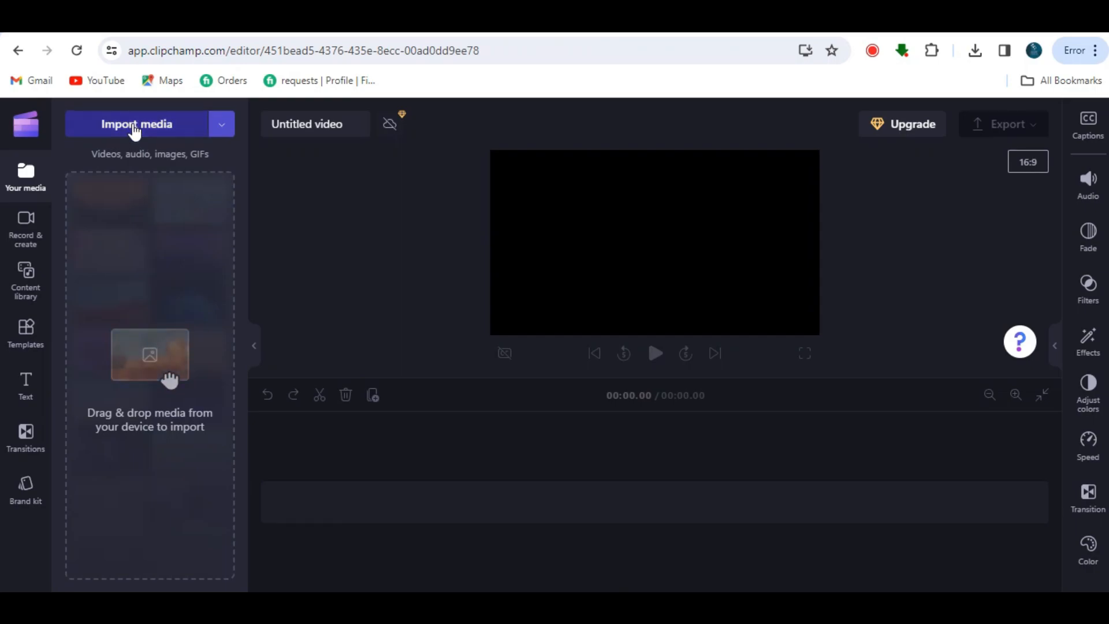
Import 'Intro green screen effect' from the Downloads folder into the project.
{"action": "left_click", "coordinate": [136, 124]}
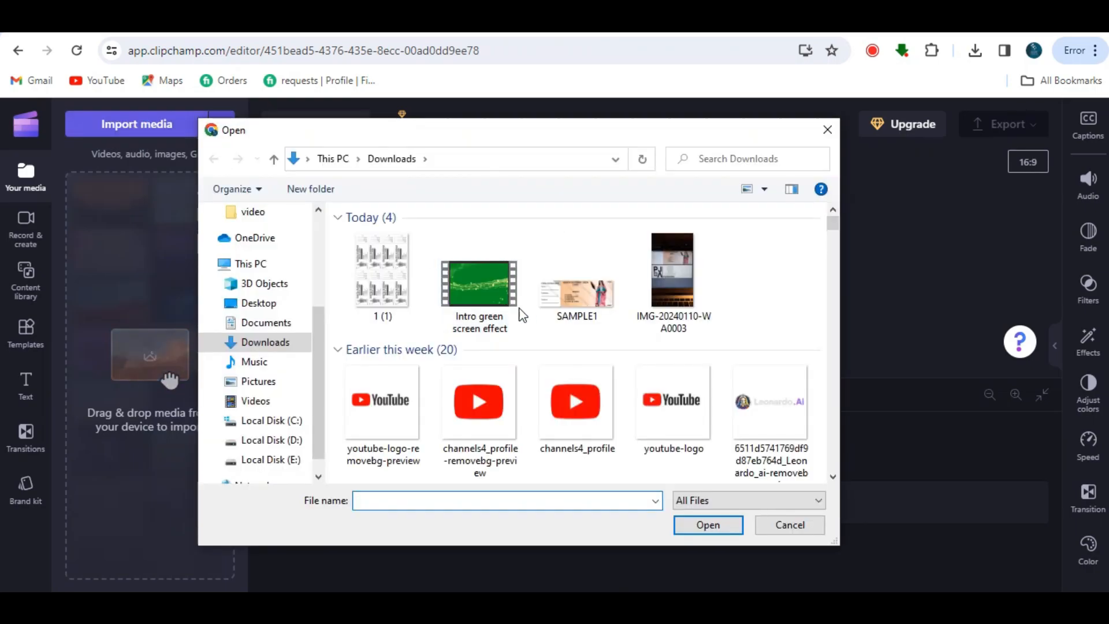
{"action": "left_click", "coordinate": [479, 282]}
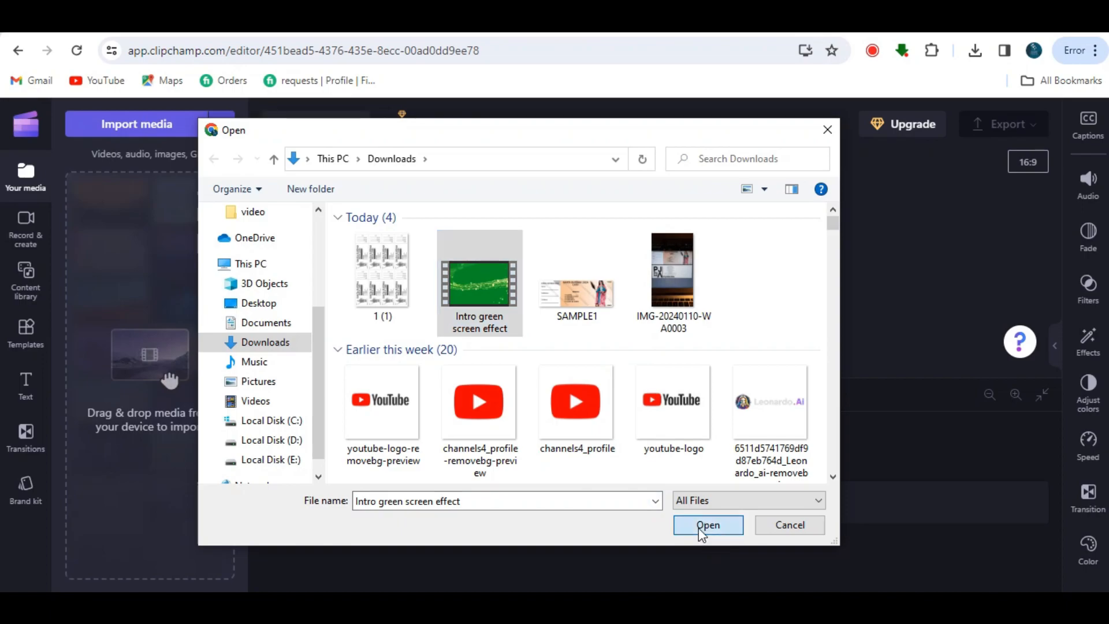
{"action": "left_click", "coordinate": [708, 525]}
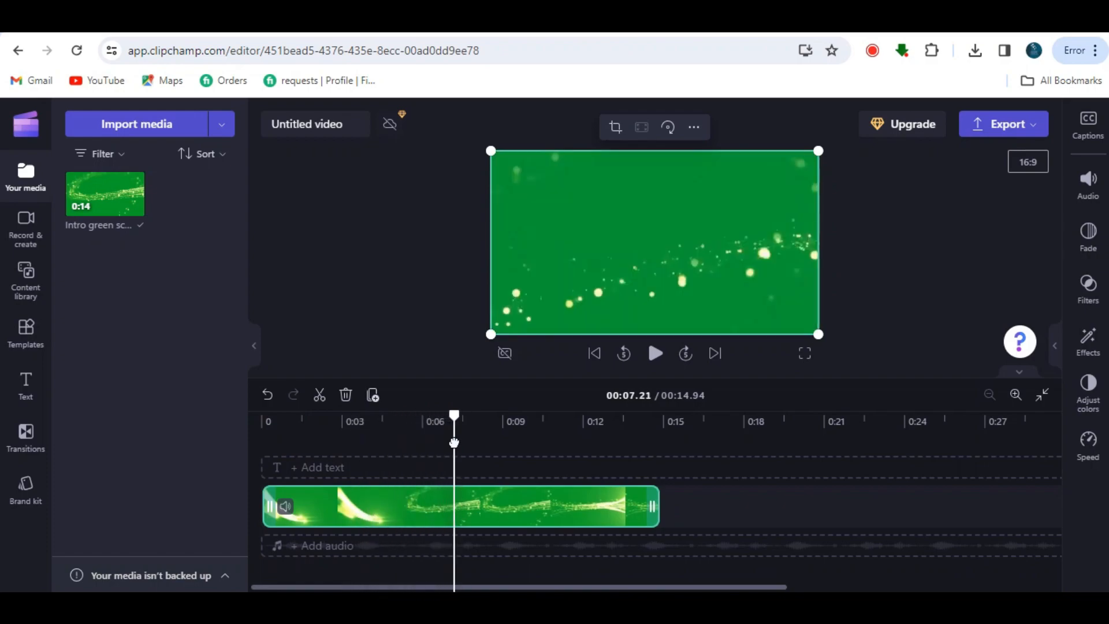
{"action": "mouse_move", "coordinate": [319, 395]}
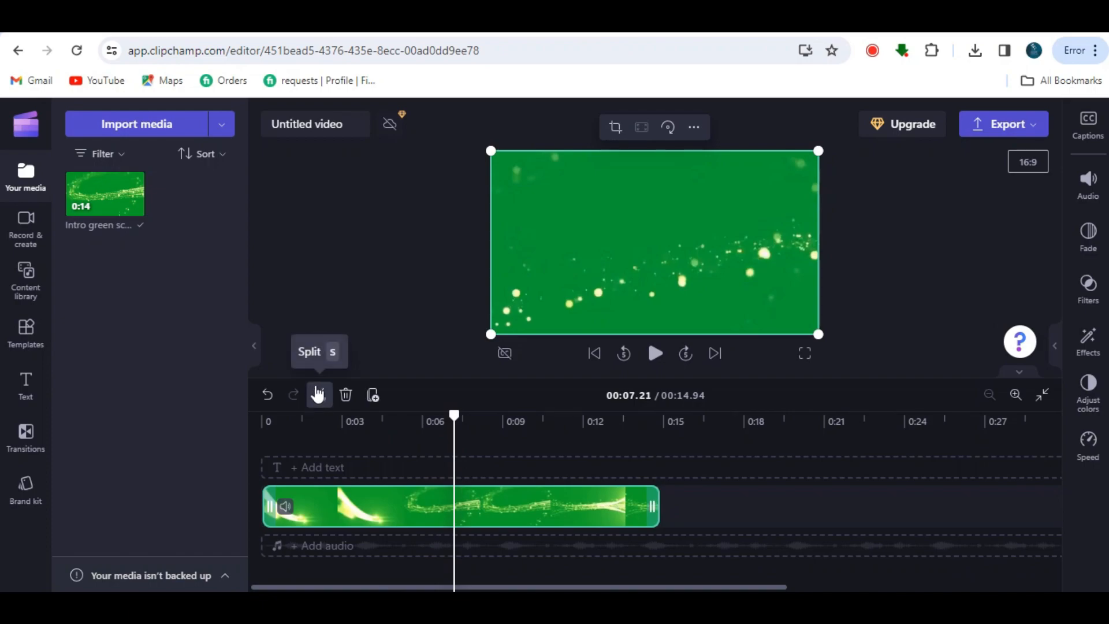
Split the green-screen clip into two parts at the 00:07.21 playhead.
{"action": "left_click", "coordinate": [320, 395]}
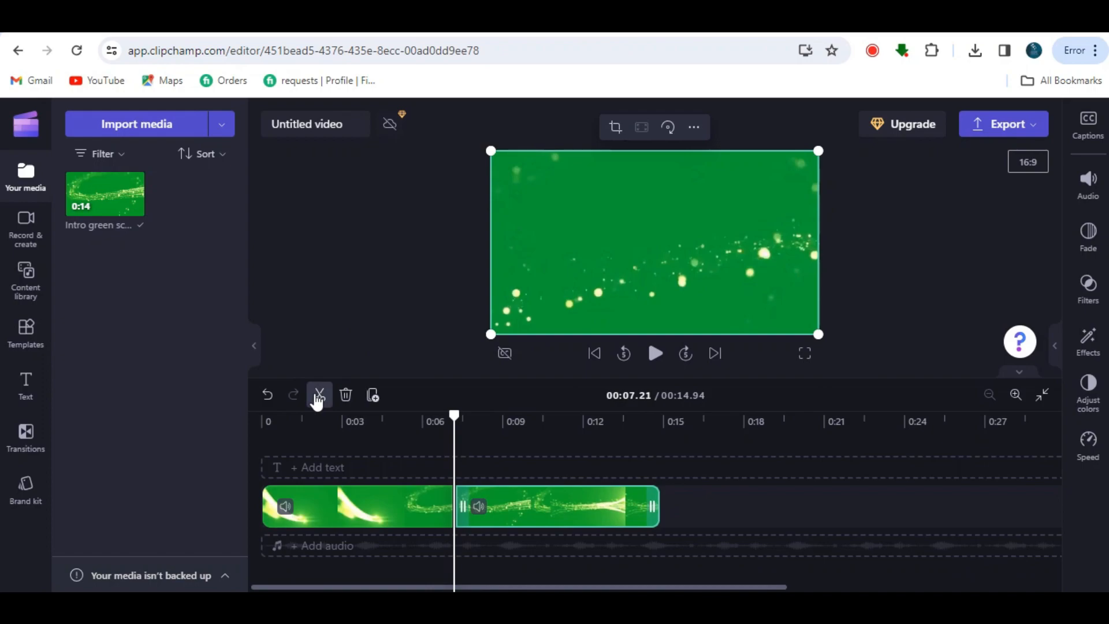